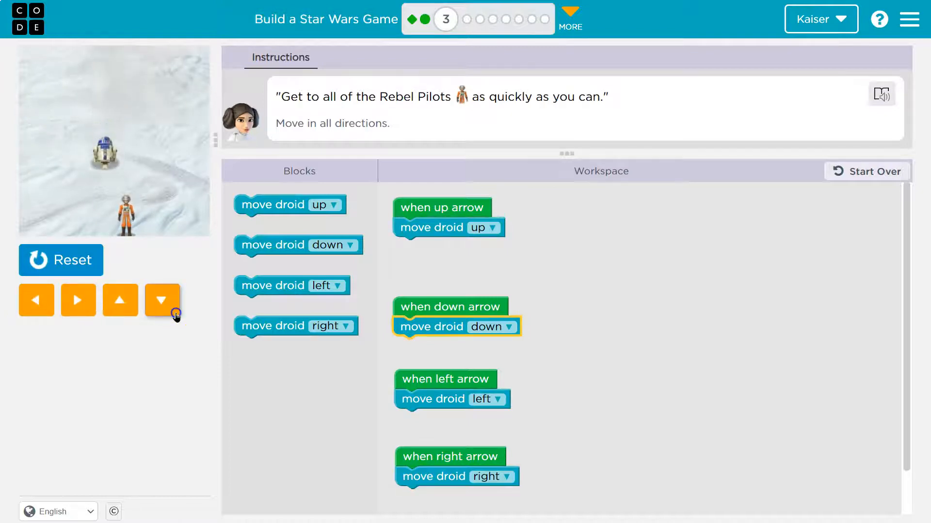
Drive R2-D2 down to collect the lower Rebel Pilot and pass puzzle 3
left_click(162, 300)
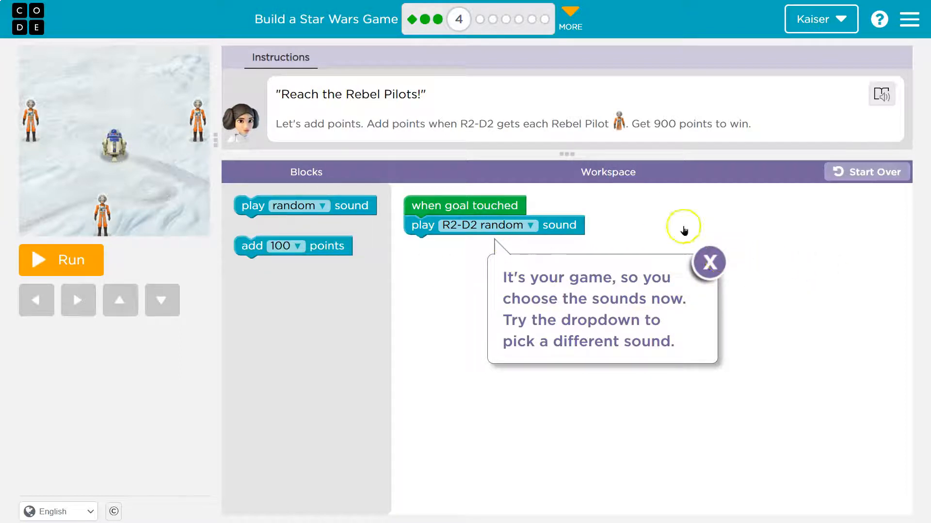
left_click(710, 263)
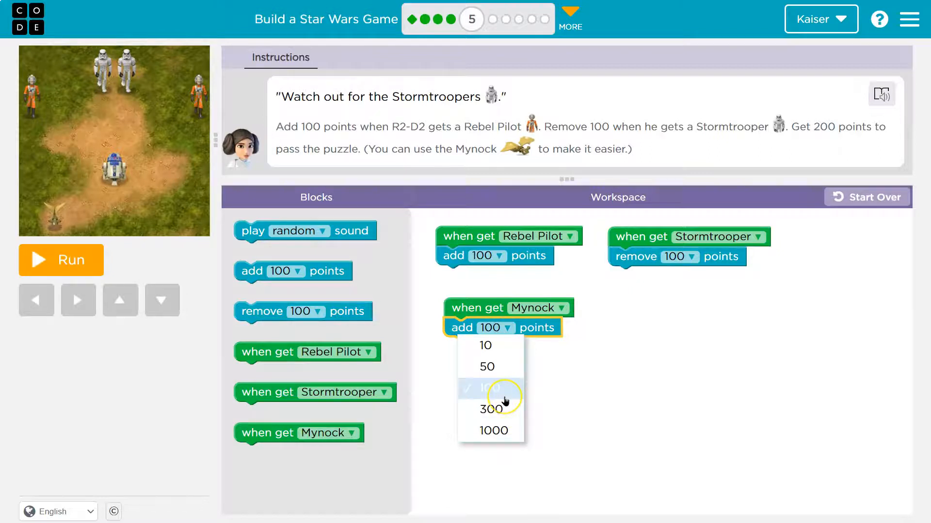
Set Mynocks to give 100 points, then steer R2-D2 up to collect characters and reach 200
left_click(60, 260)
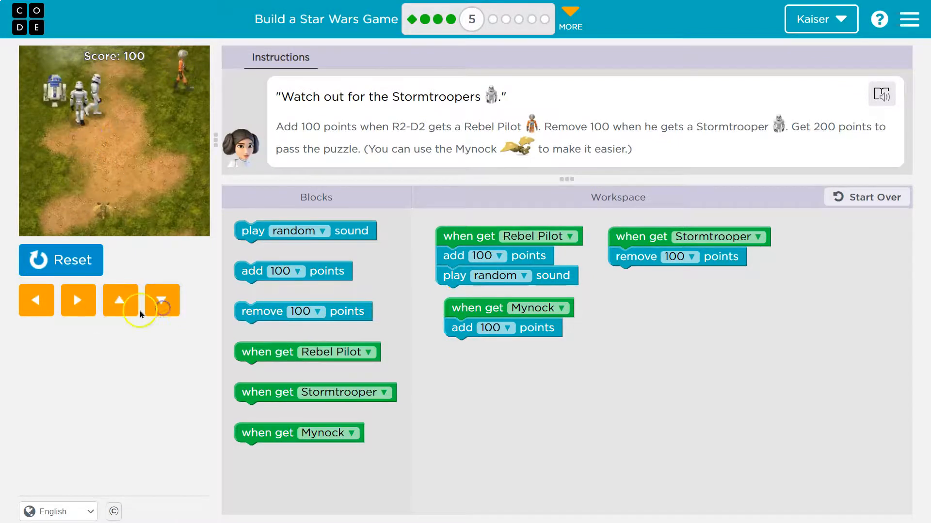
left_click(36, 299)
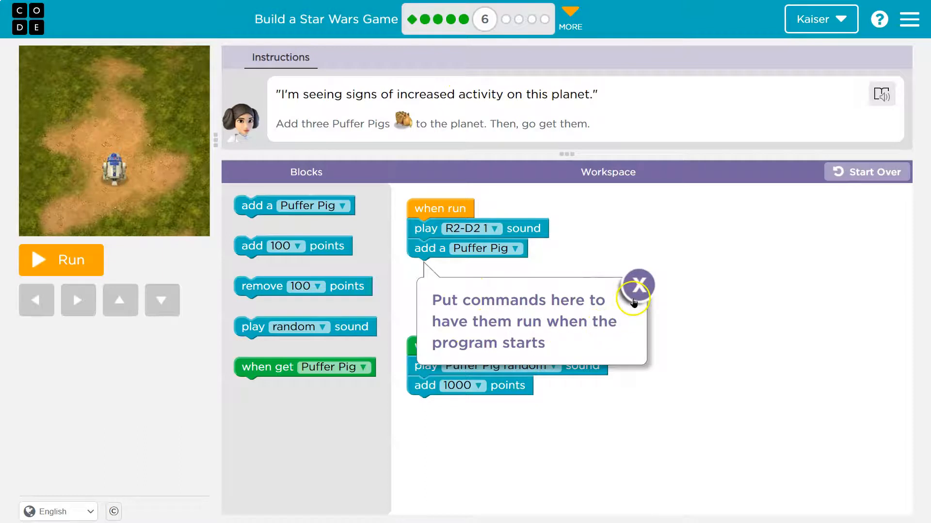
Choose a pig sound to play whenever a Puffer Pig is caught
left_click(639, 284)
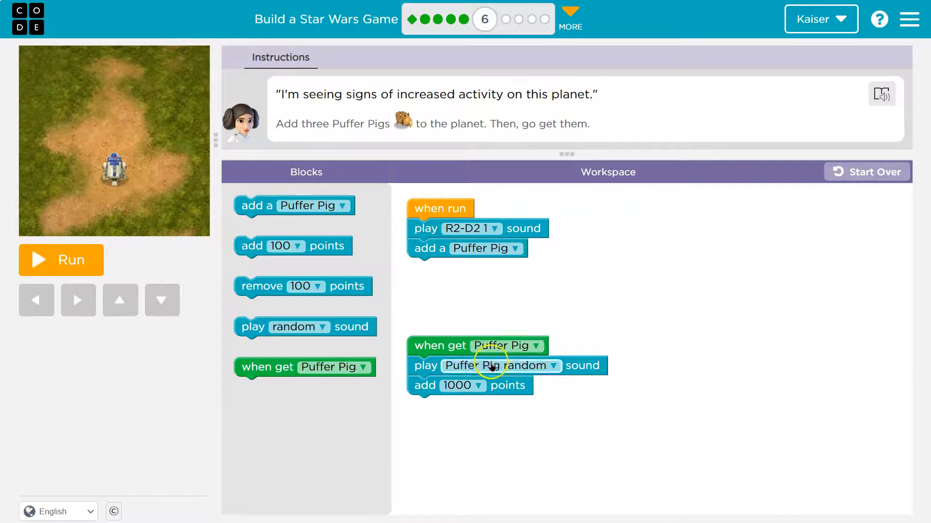
left_click(60, 260)
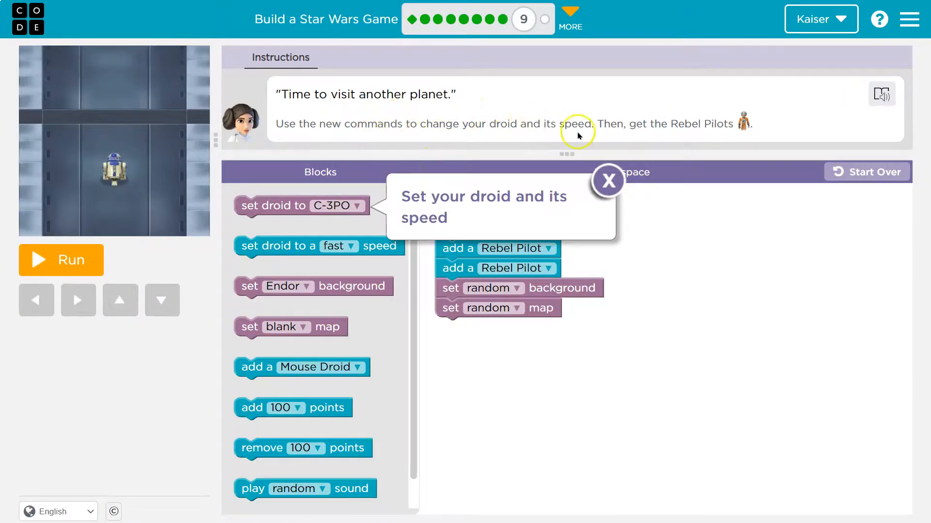
Set the droid to C-3PO at fast speed under the when run event
left_click(60, 260)
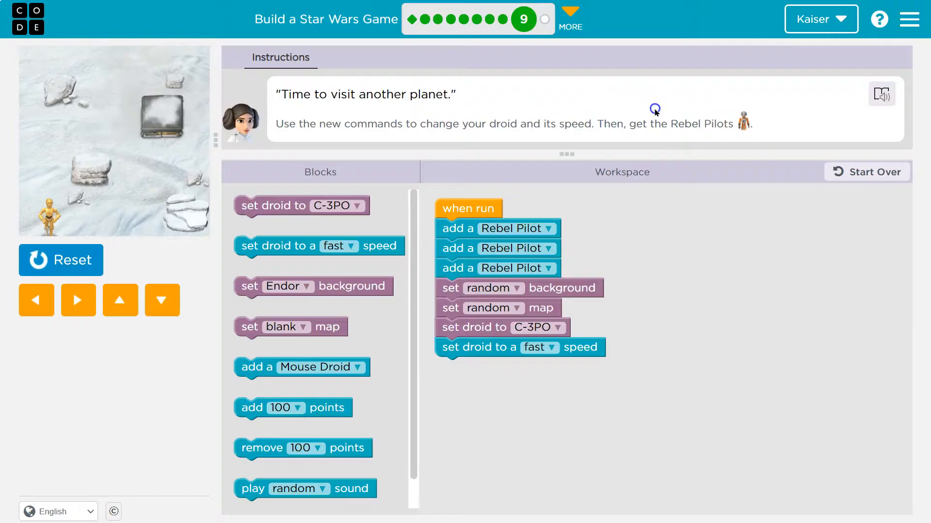